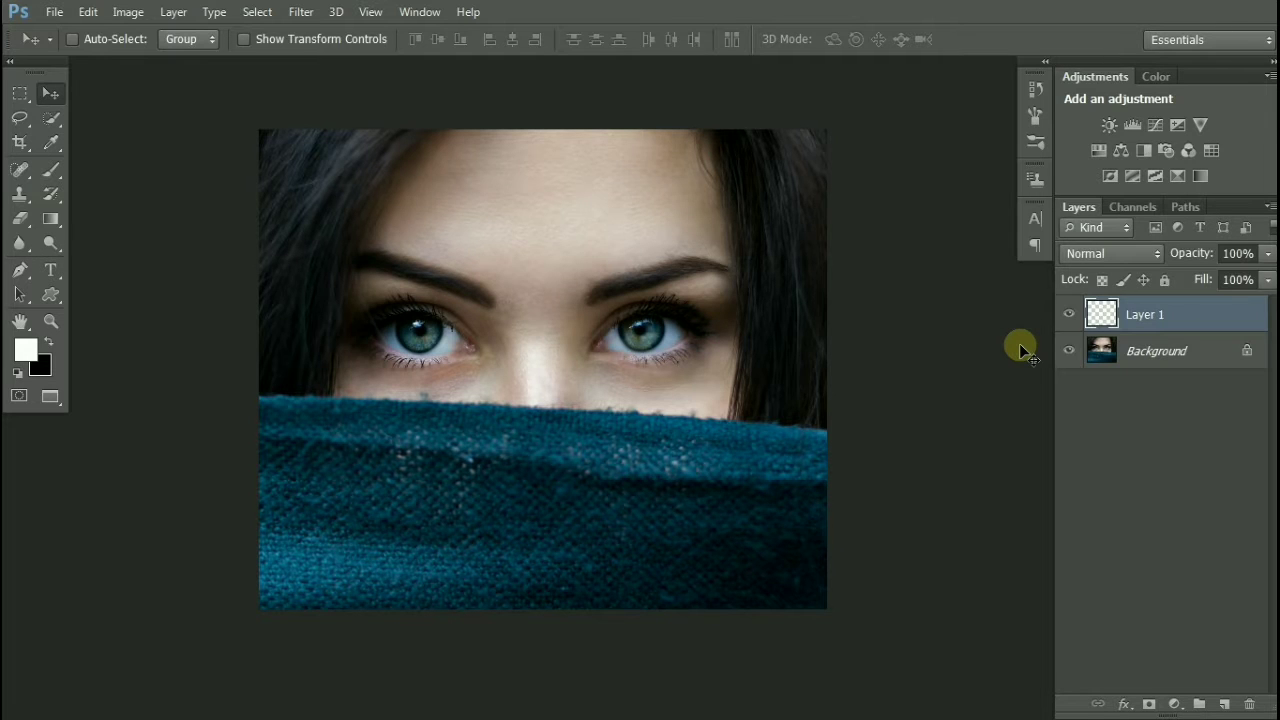
Step: Choose the Brush tool and set a soft round brush with 0% hardness and adjusted size
left_click(20, 168)
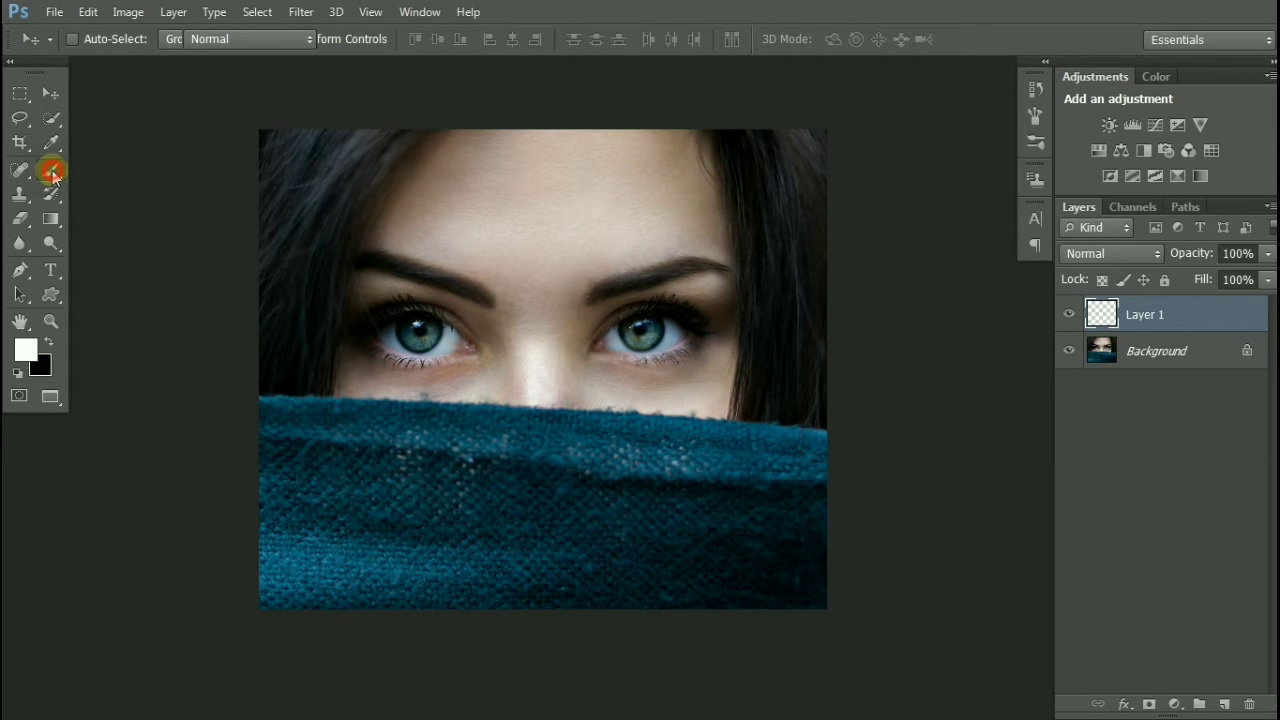
left_click(52, 170)
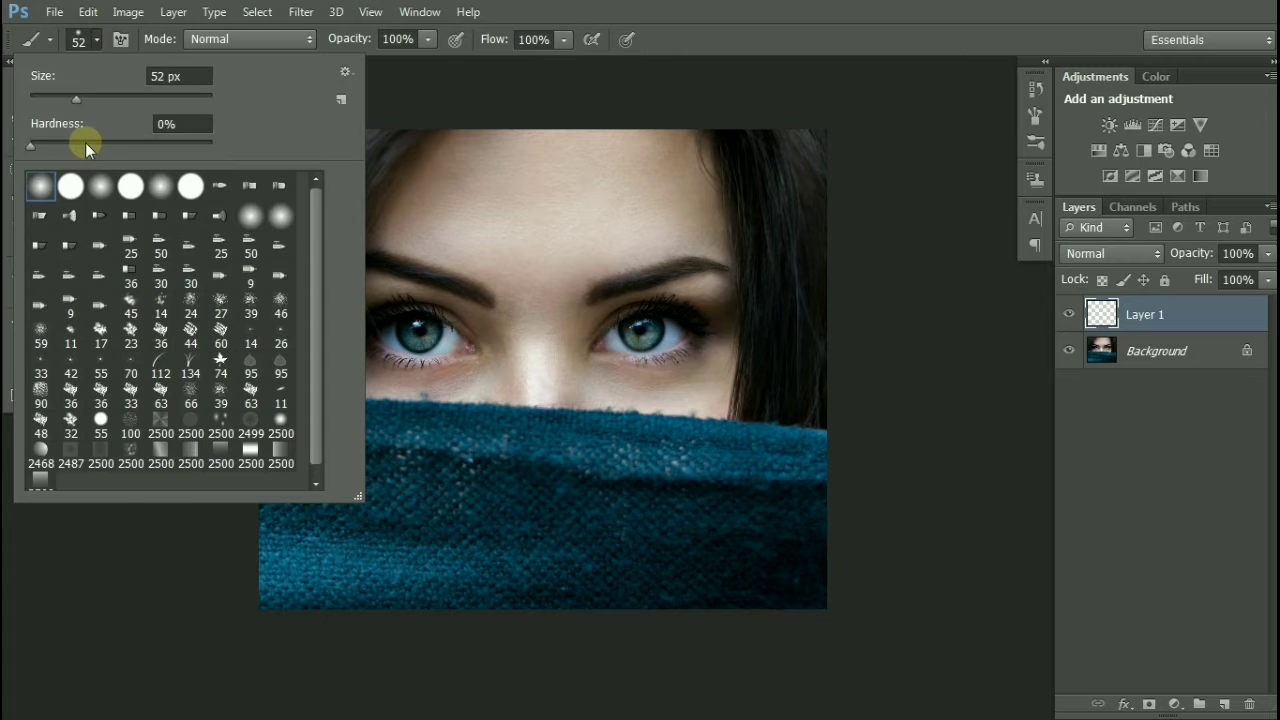
left_click_drag(30, 144, 92, 144)
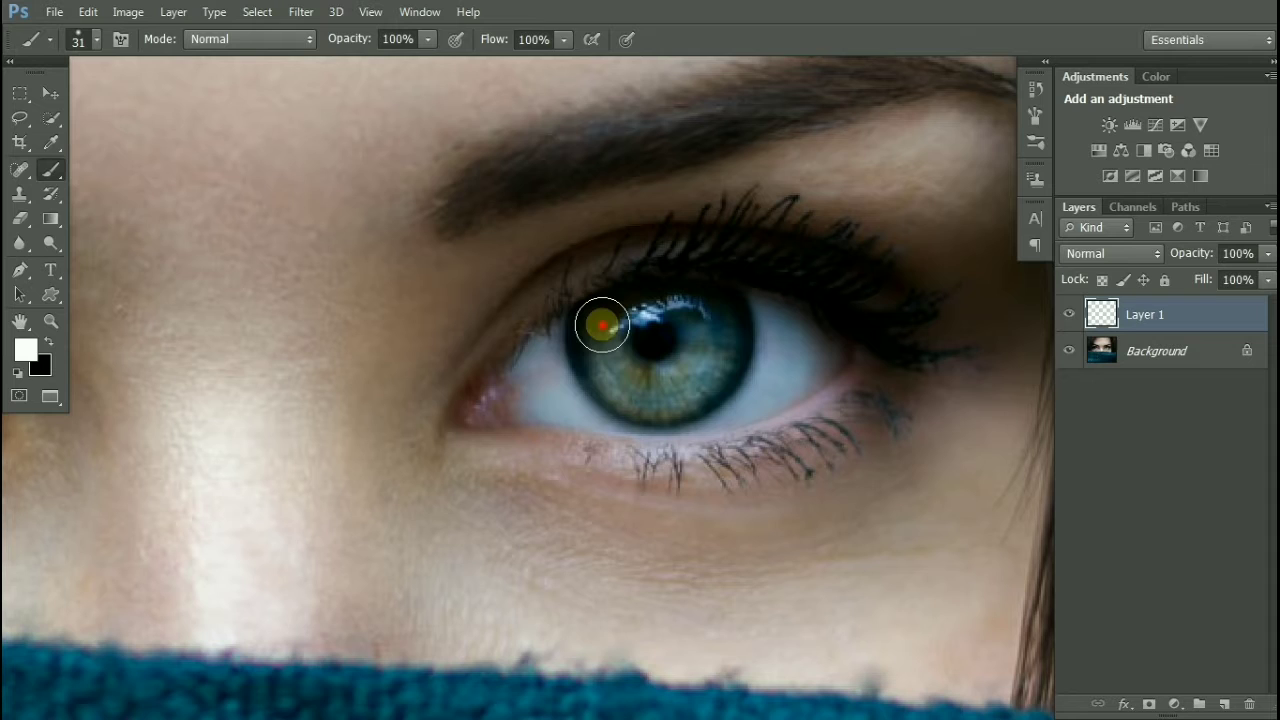
Step: Paint white over the right iris on Layer 1 and set the layer's blend mode to Overlay
left_click_drag(602, 324, 710, 332)
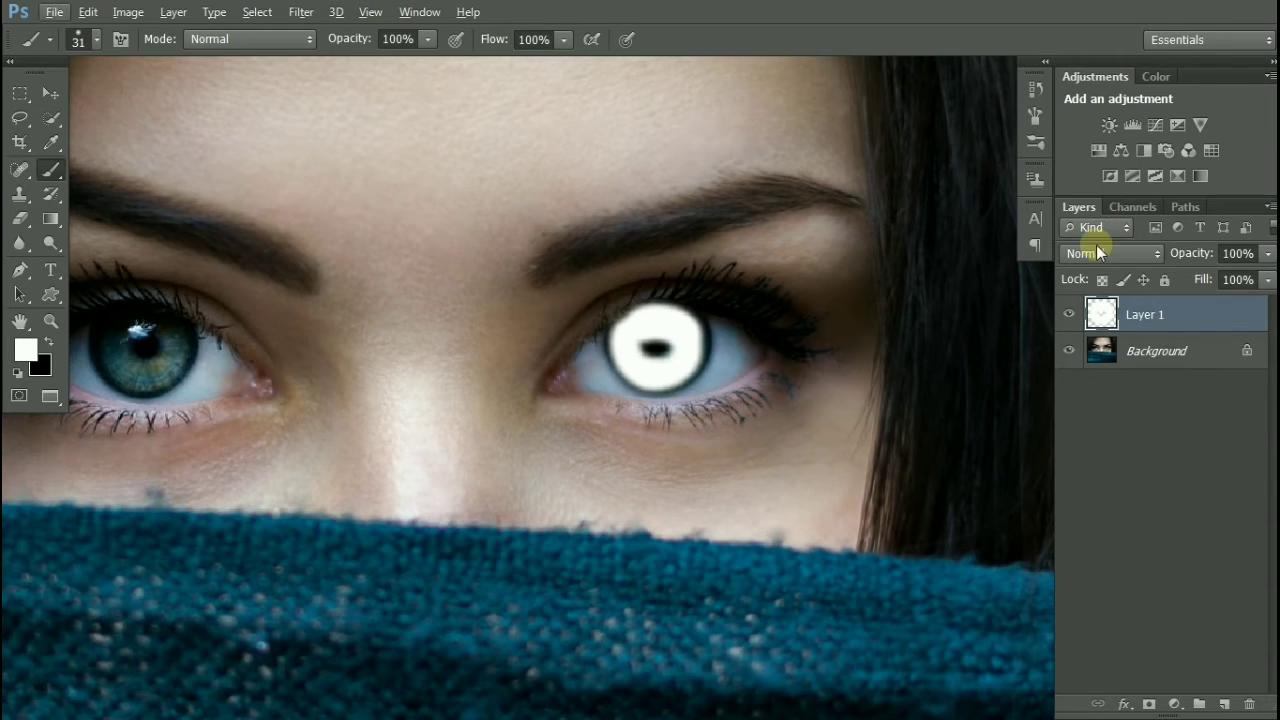
left_click(1110, 252)
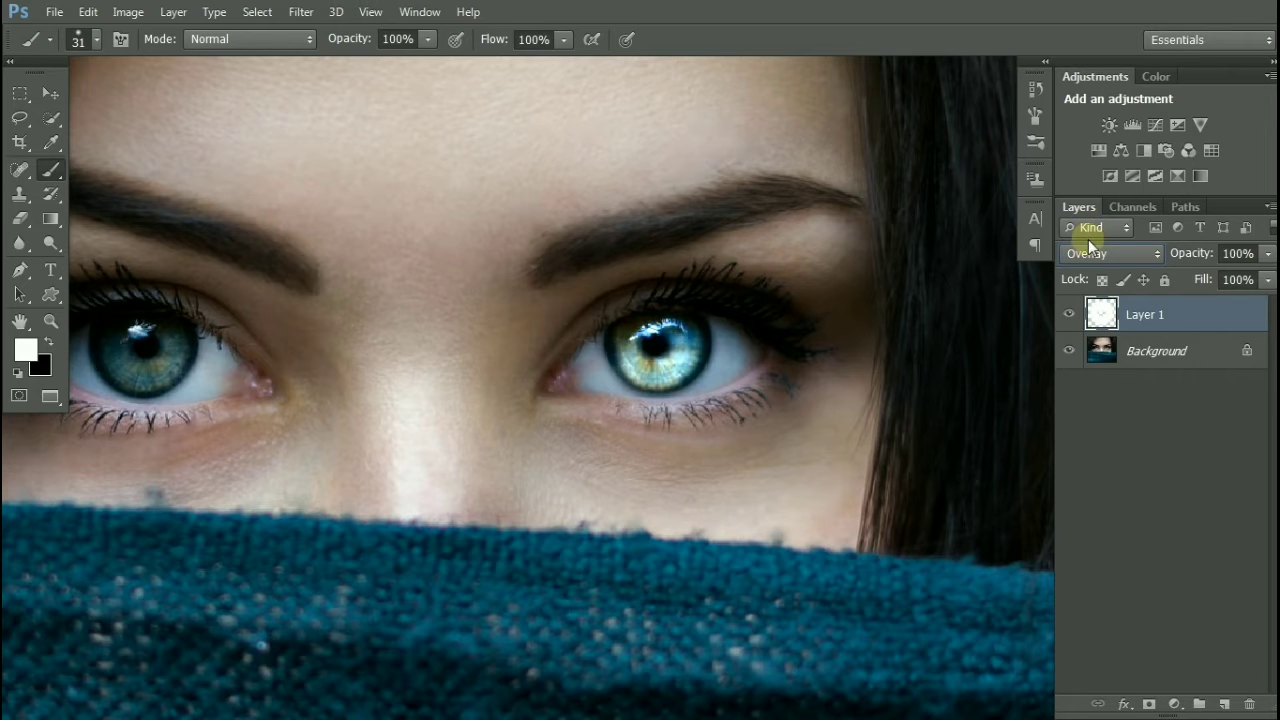
right_click(1144, 314)
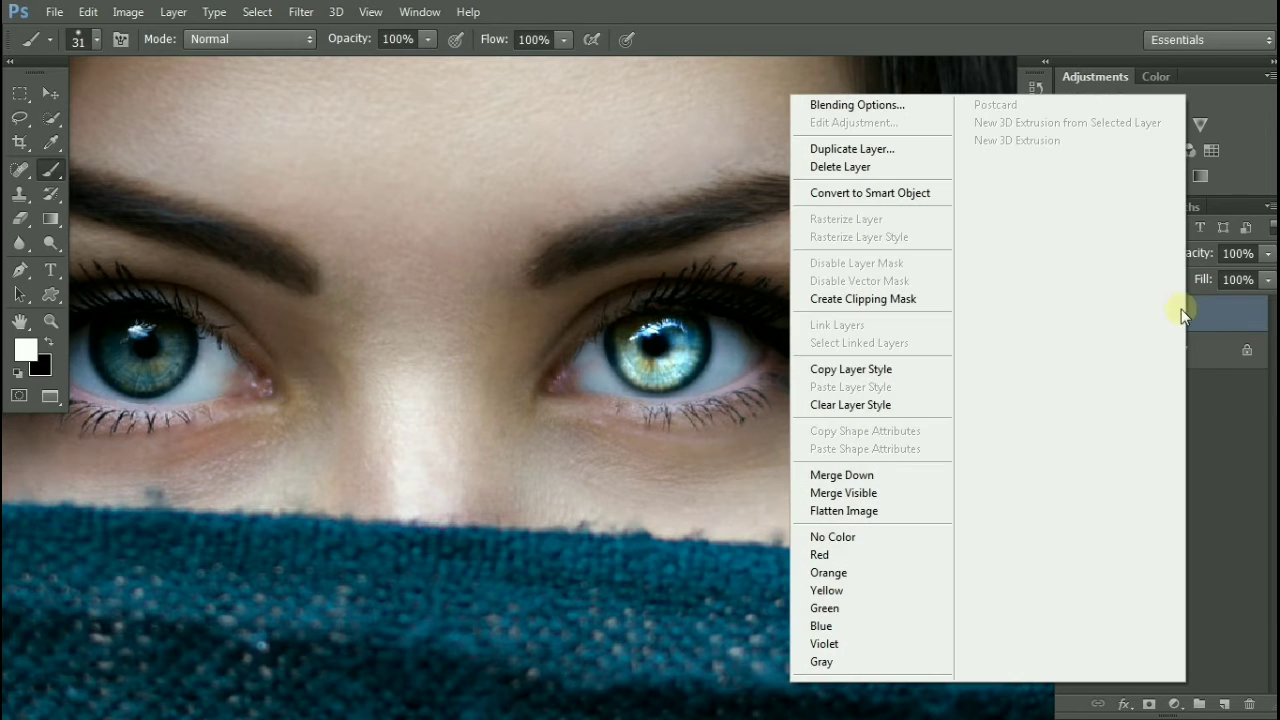
Step: In Layer 1's Blend If, split the Underlying Layer dark slider to 21/68 for a soft glow falloff
left_click(856, 104)
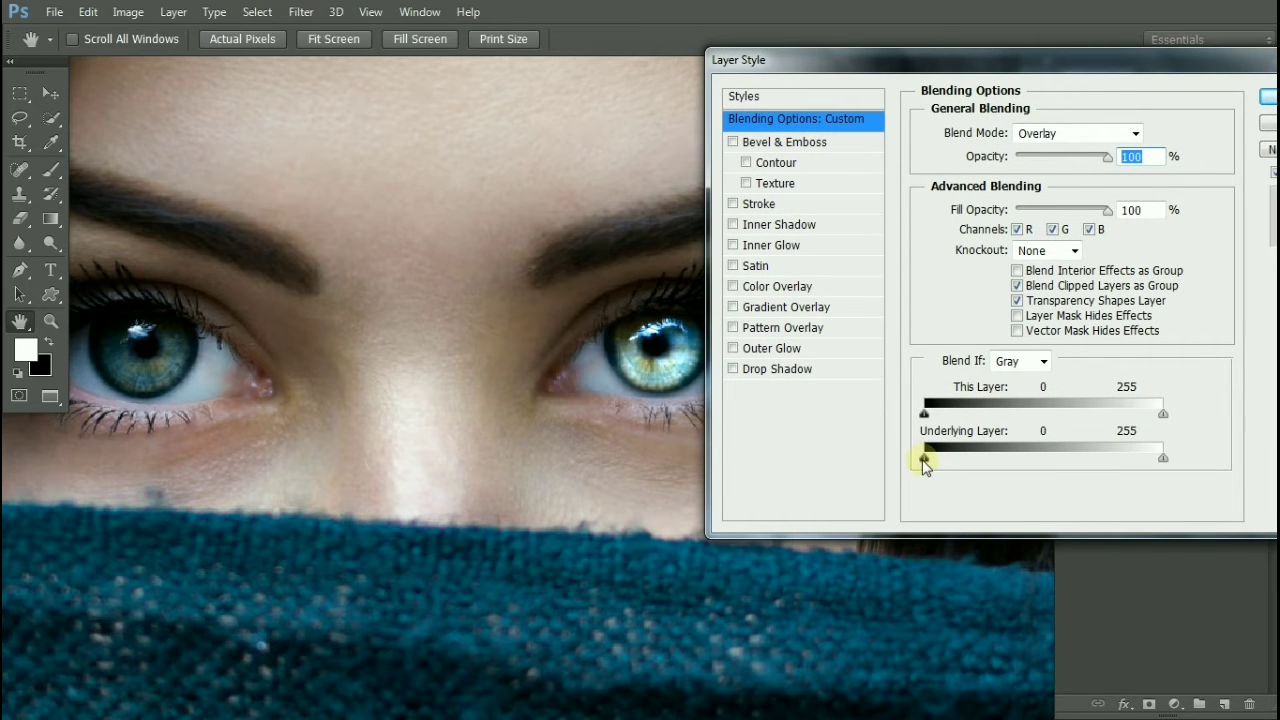
left_click_drag(924, 458, 976, 458)
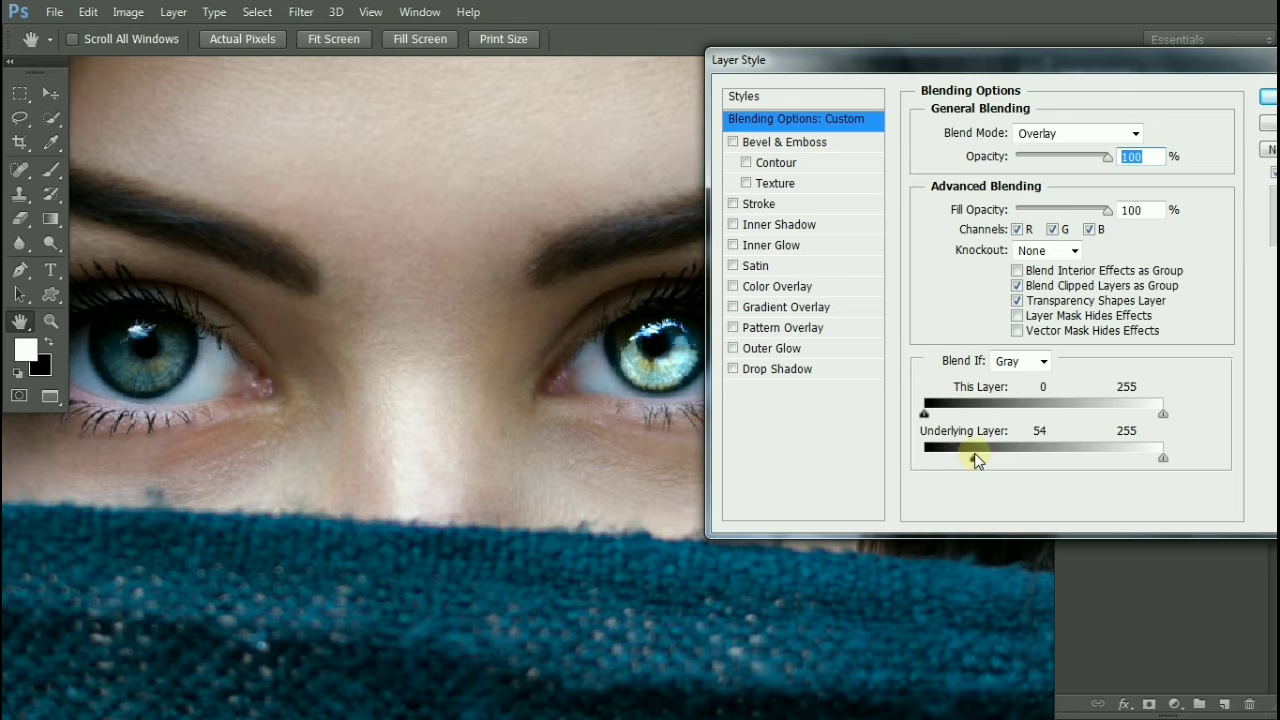
left_click_drag(978, 448, 956, 448)
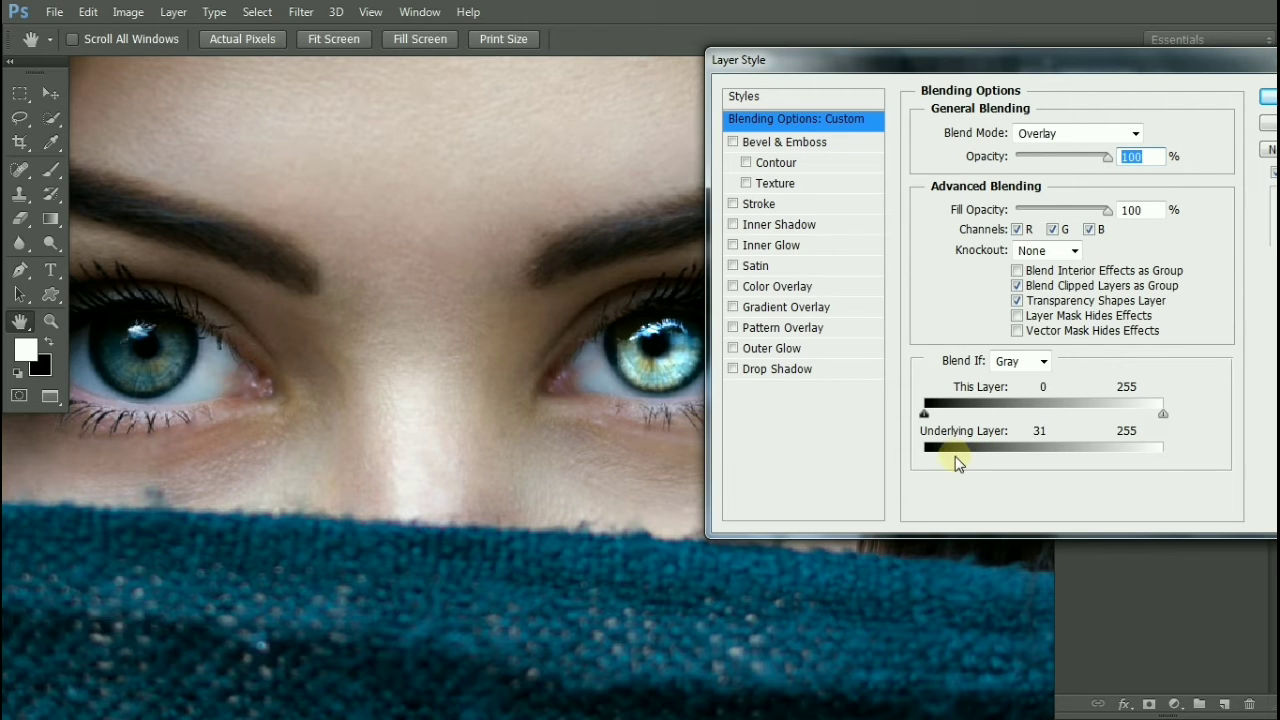
left_click_drag(956, 448, 962, 460)
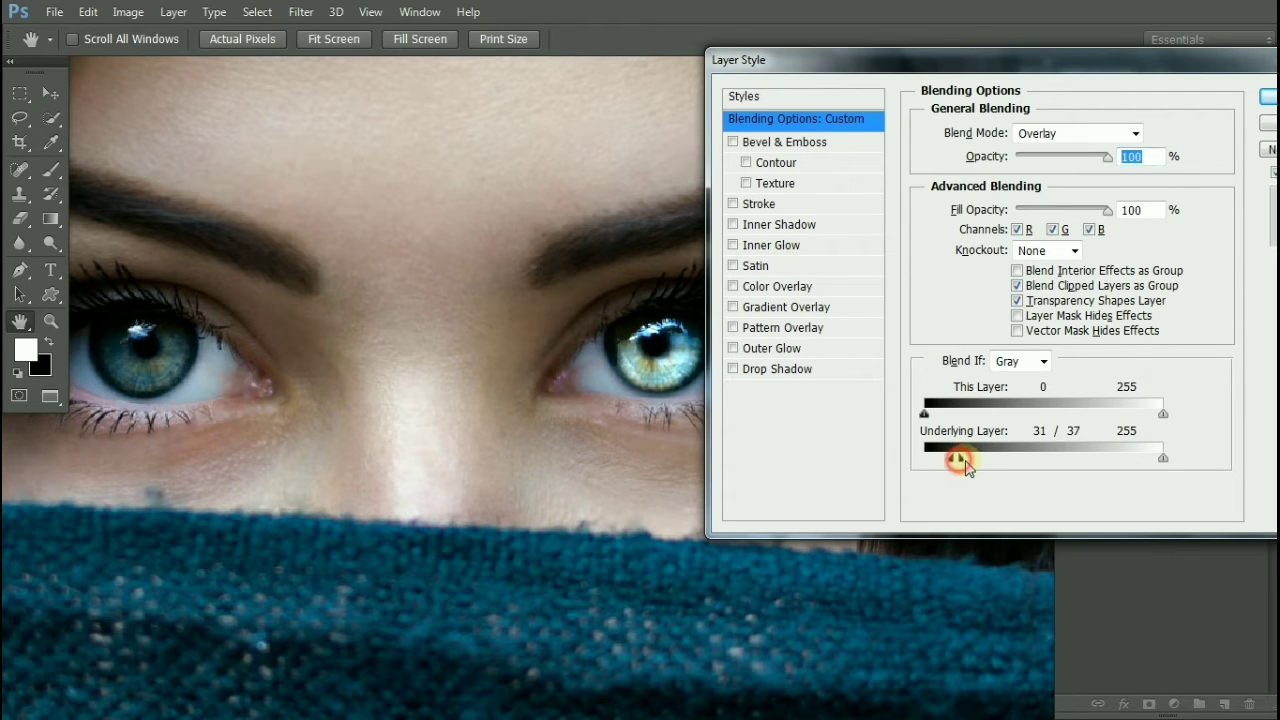
left_click_drag(964, 458, 944, 458)
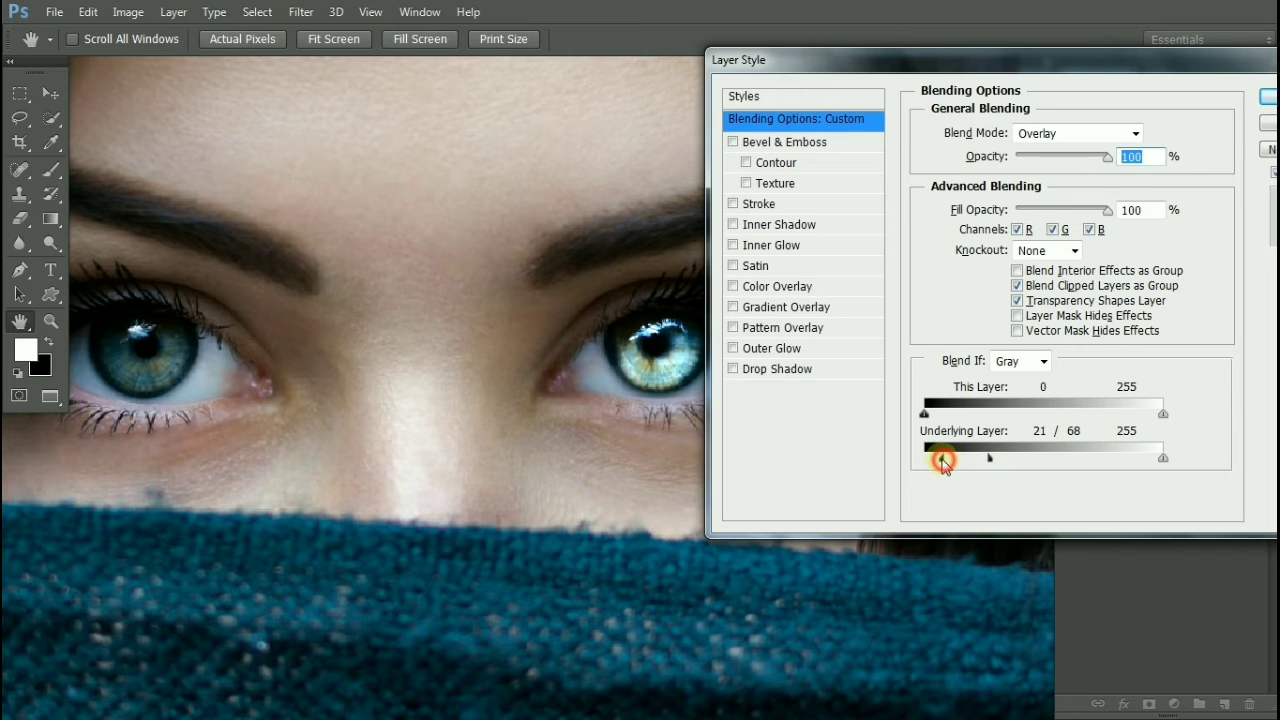
left_click_drag(944, 458, 992, 458)
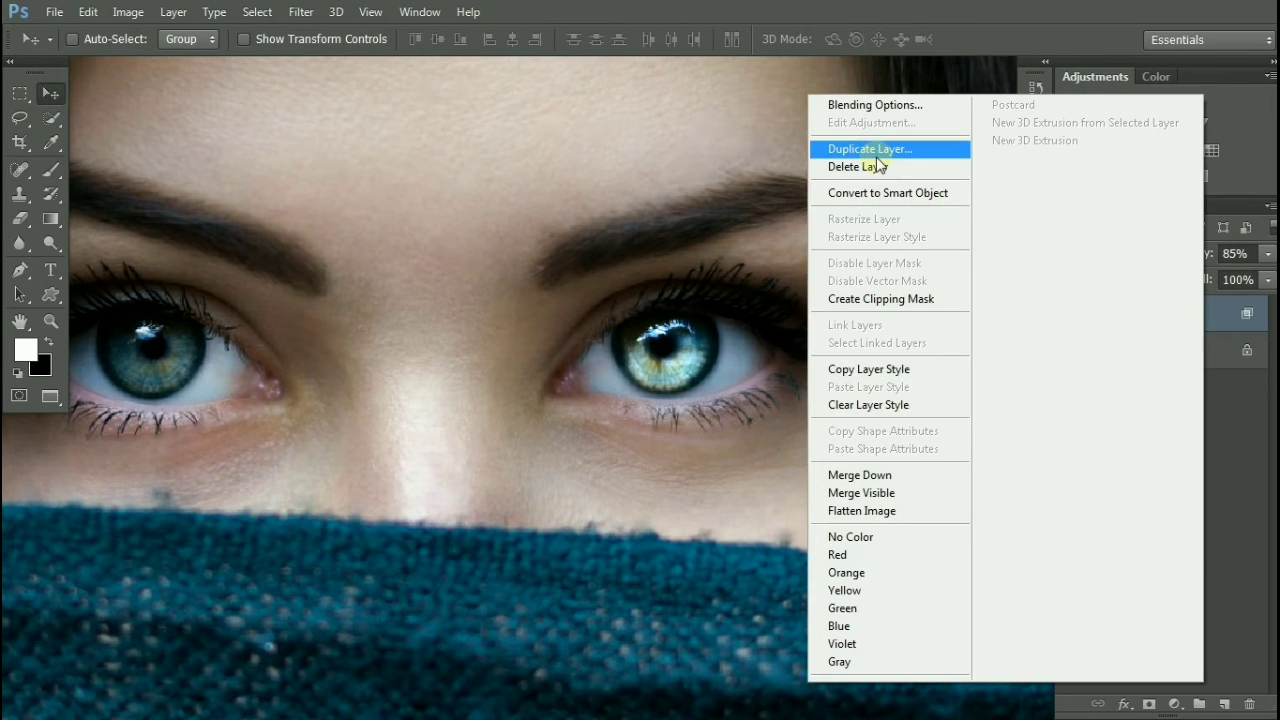
Step: Duplicate the Overlay glow layer to create Layer 1 copy
left_click(868, 148)
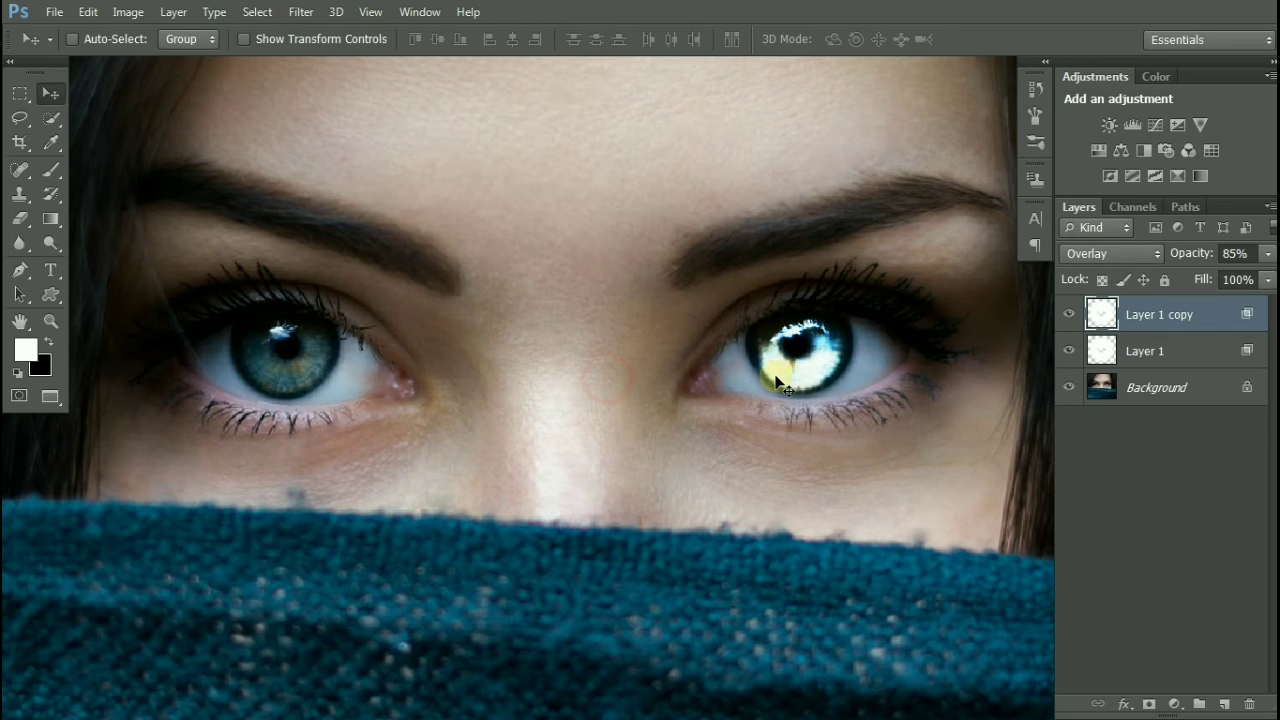